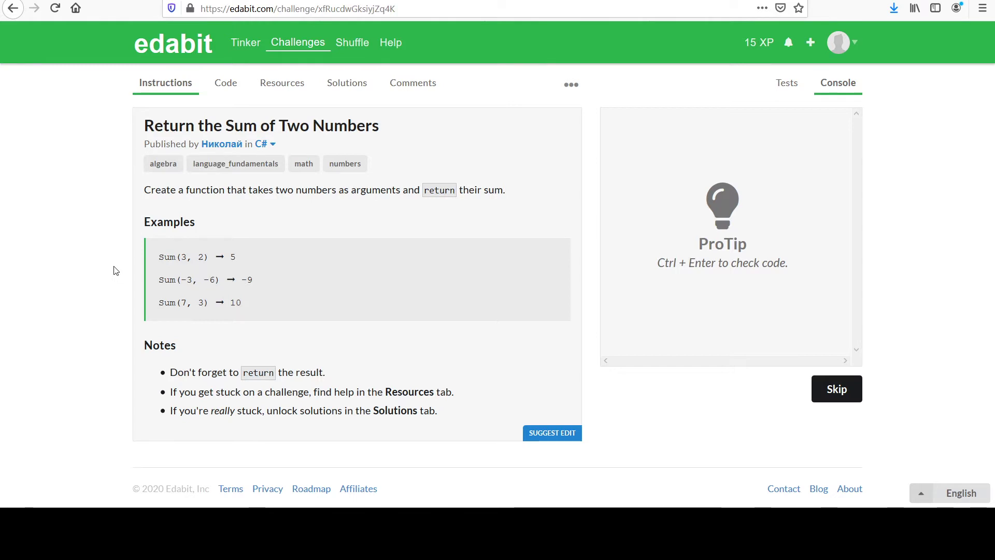
{"action": "mouse_move", "coordinate": [131, 142]}
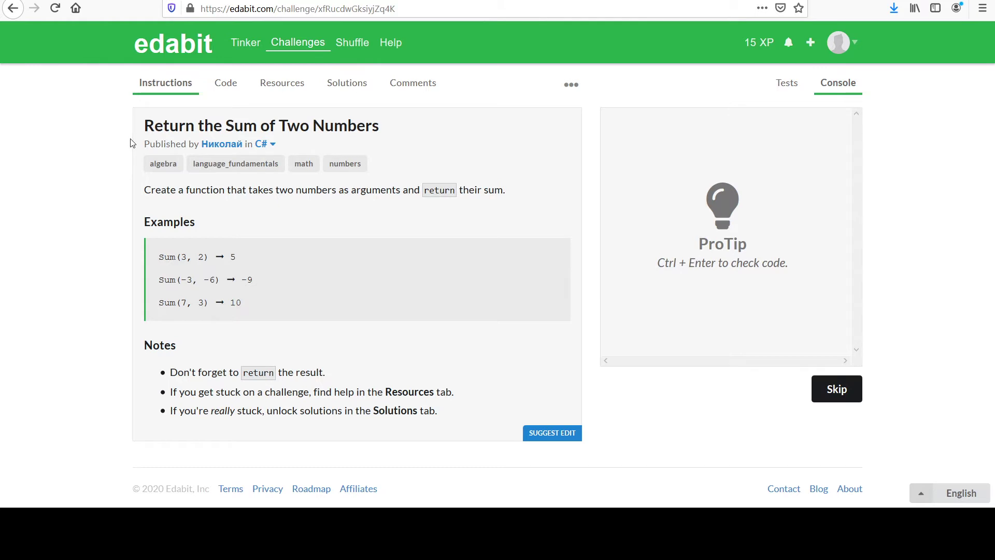
{"action": "mouse_move", "coordinate": [247, 264]}
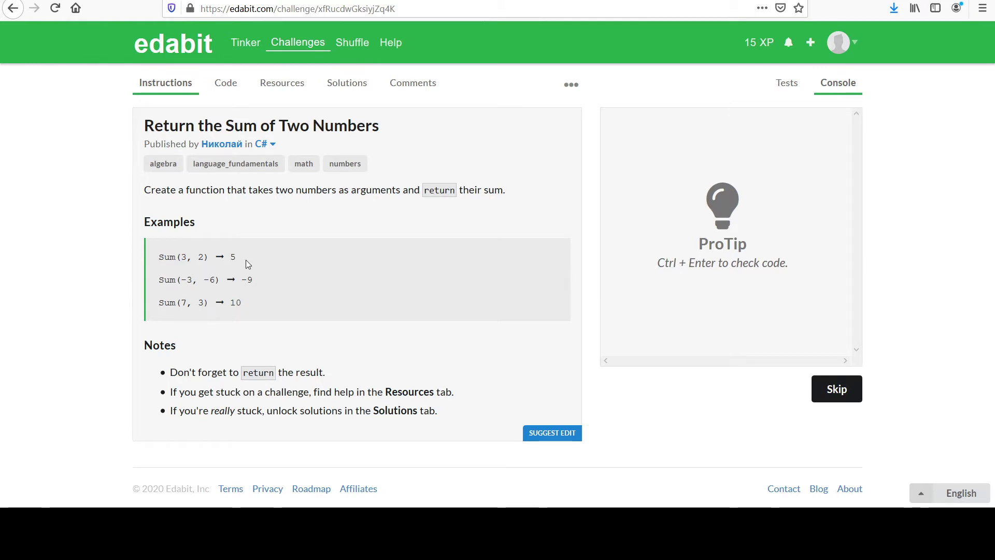
- Examine the starter template: the class keyword, braces, and the empty line inside Sum(int a, int b)
{"action": "left_click", "coordinate": [225, 83]}
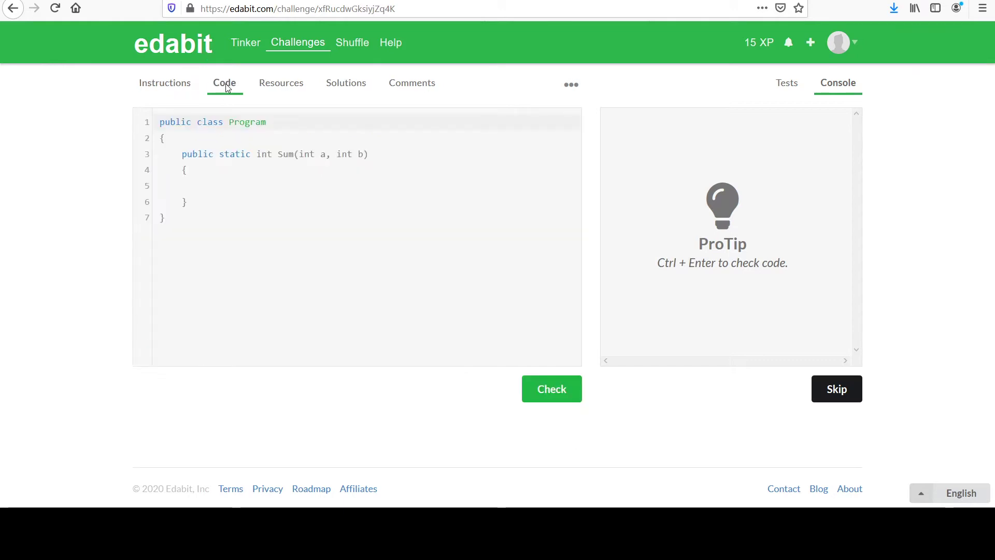
{"action": "mouse_move", "coordinate": [190, 165]}
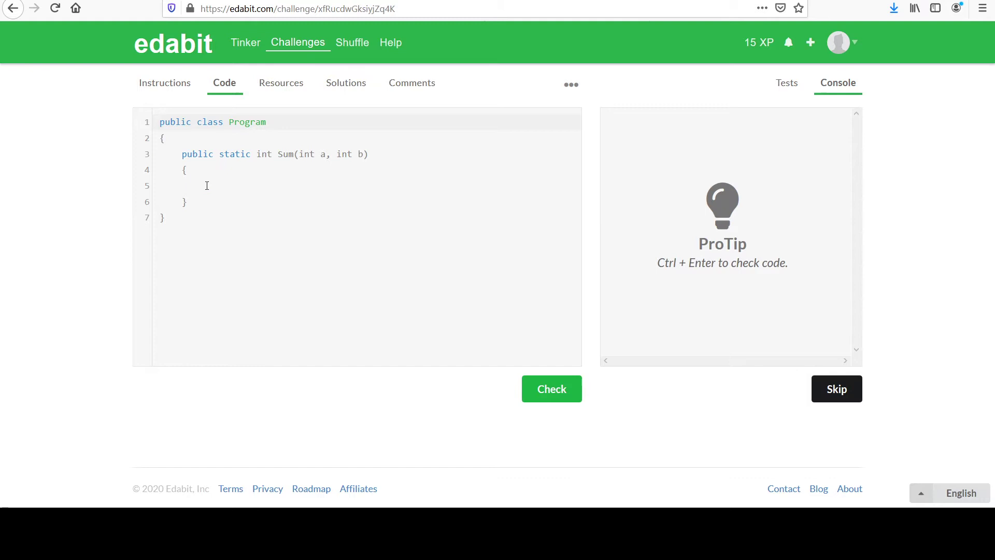
{"action": "mouse_move", "coordinate": [231, 184]}
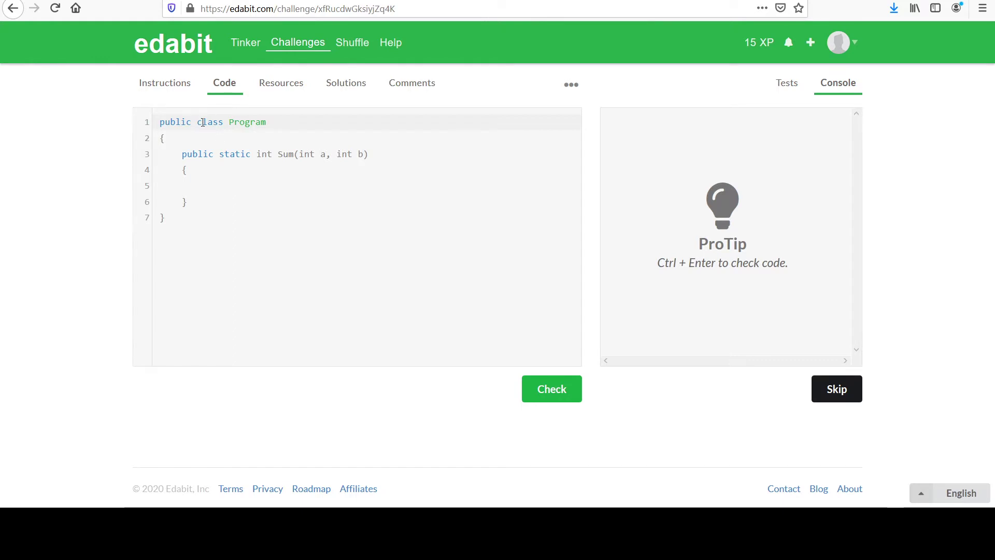
{"action": "double_click", "coordinate": [210, 123]}
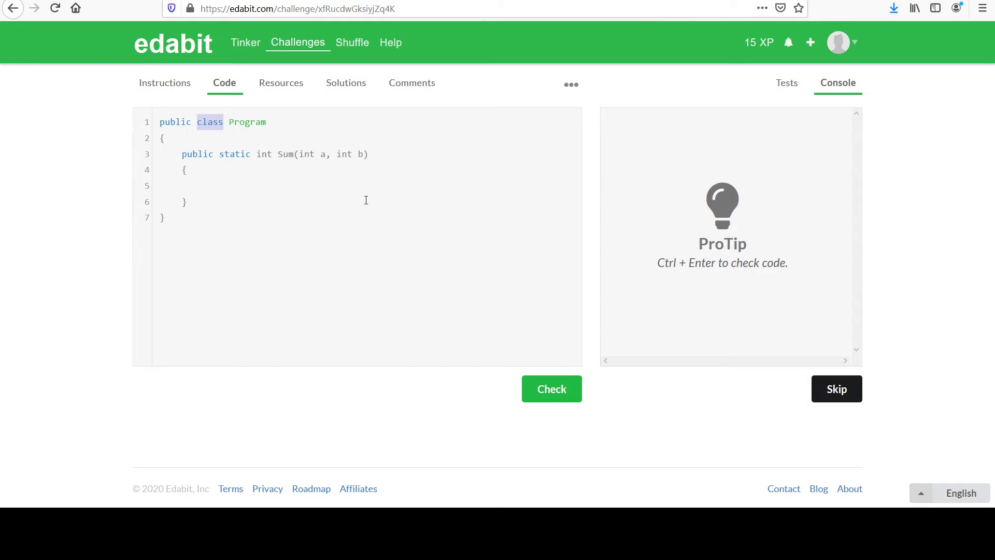
{"action": "mouse_move", "coordinate": [209, 174]}
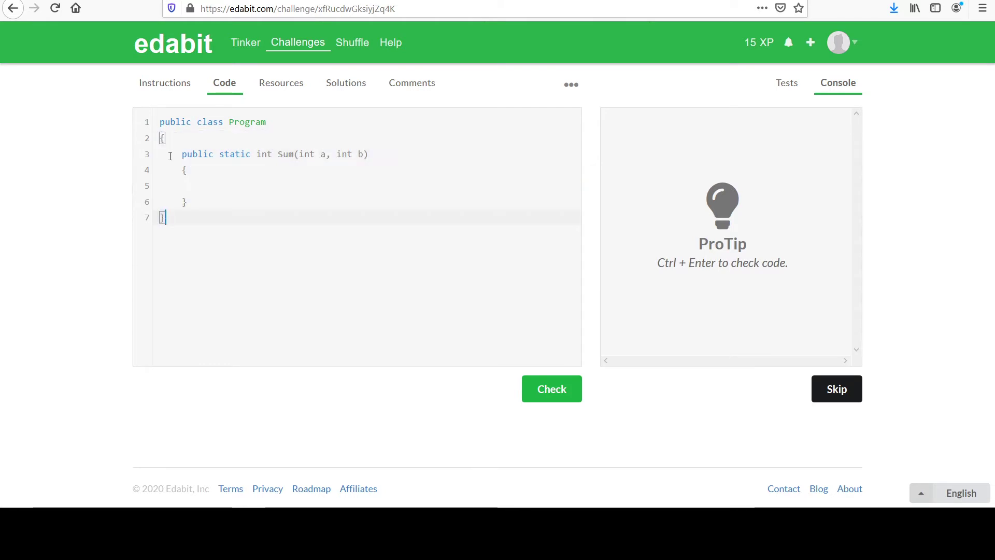
{"action": "left_click", "coordinate": [163, 138]}
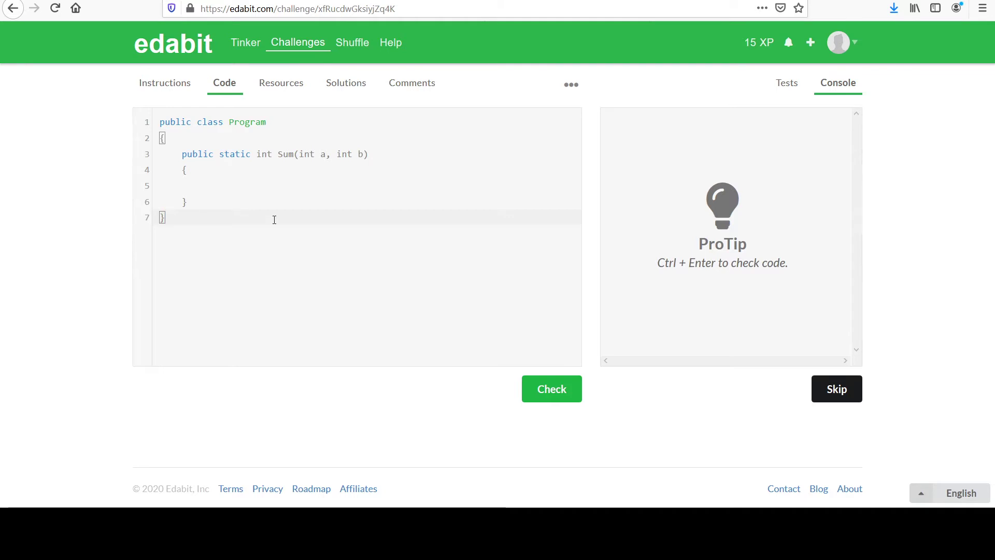
{"action": "double_click", "coordinate": [306, 153]}
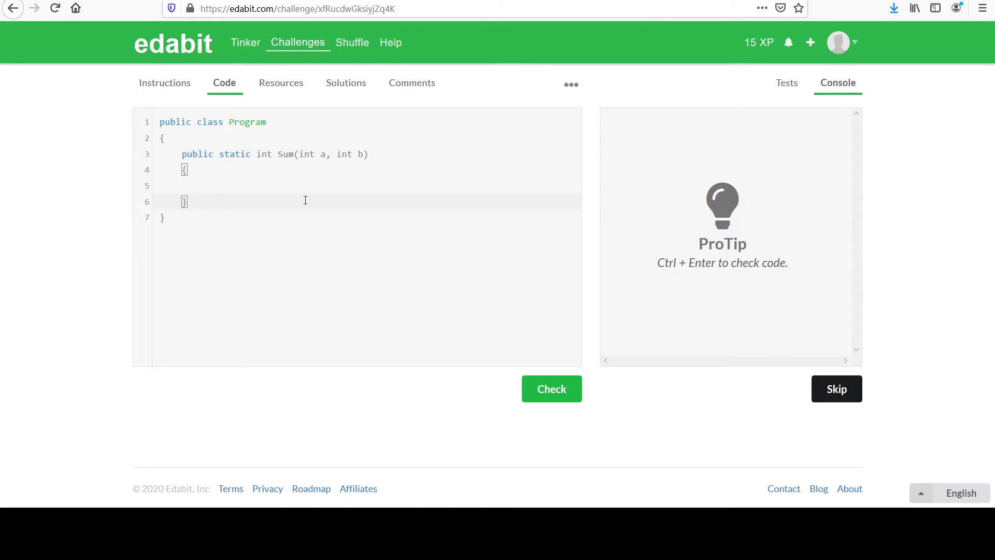
{"action": "mouse_move", "coordinate": [220, 195]}
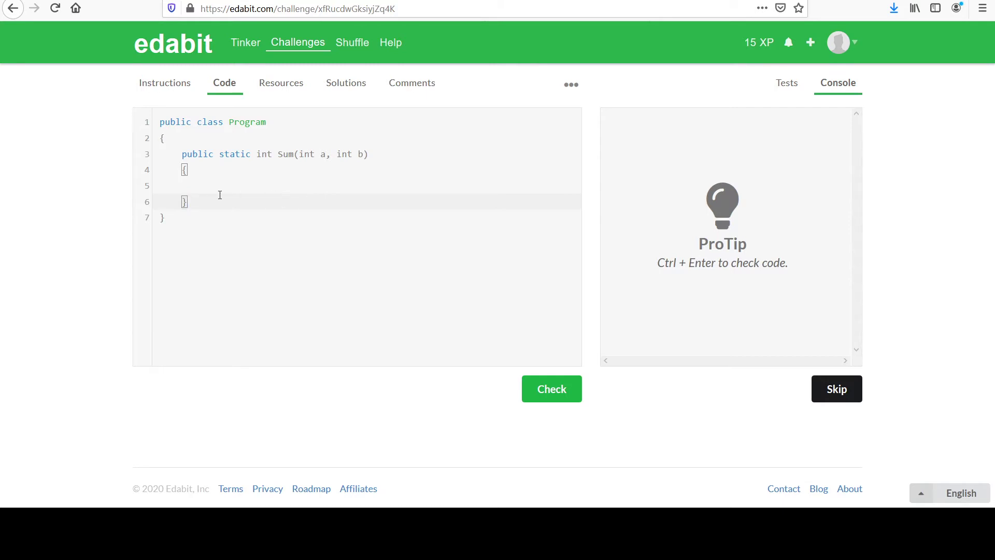
{"action": "left_click", "coordinate": [196, 184]}
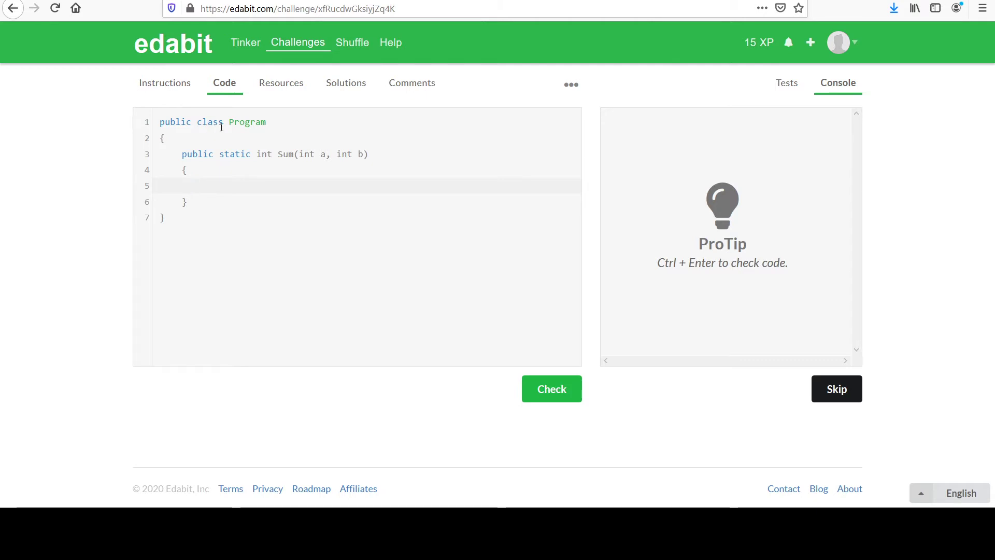
{"action": "left_click", "coordinate": [193, 185]}
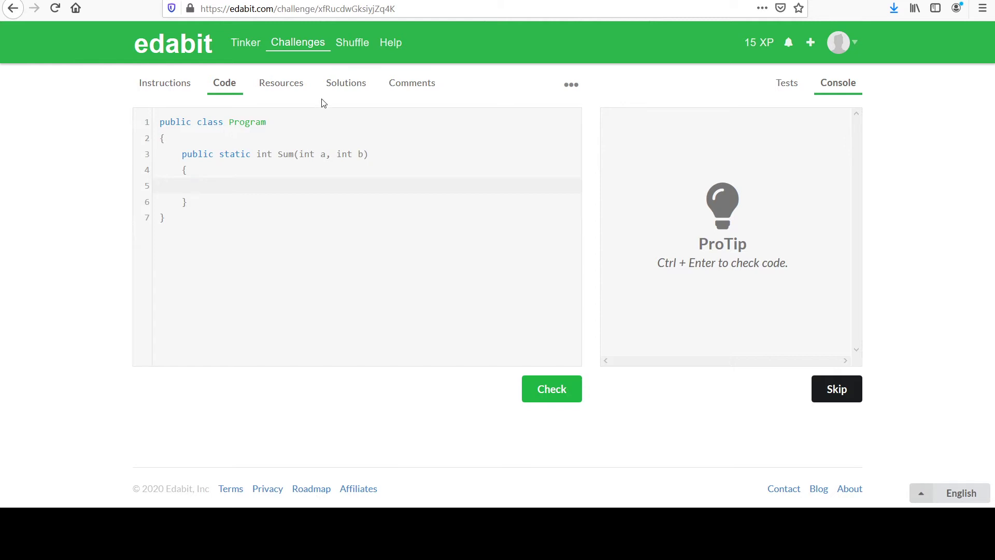
{"action": "mouse_move", "coordinate": [273, 121]}
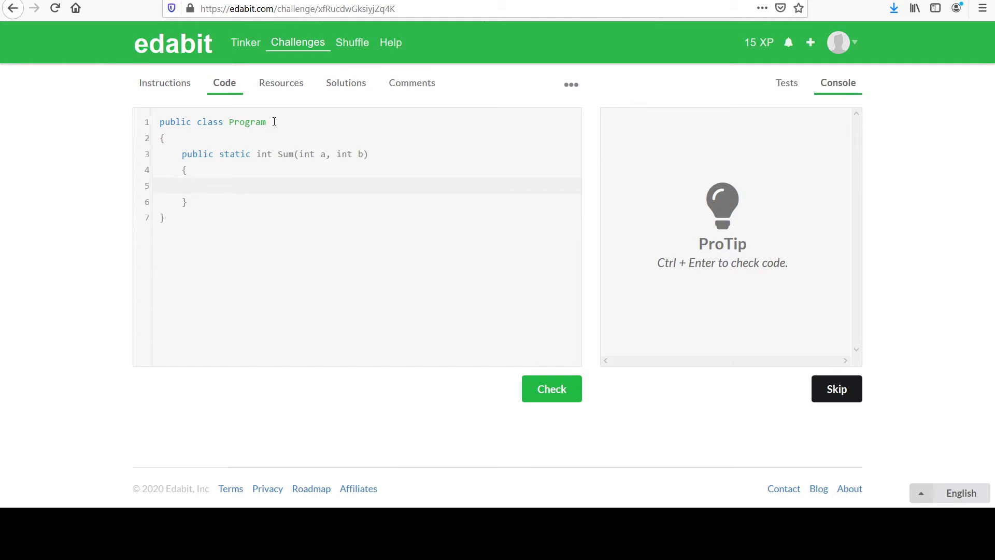
{"action": "left_click", "coordinate": [194, 186]}
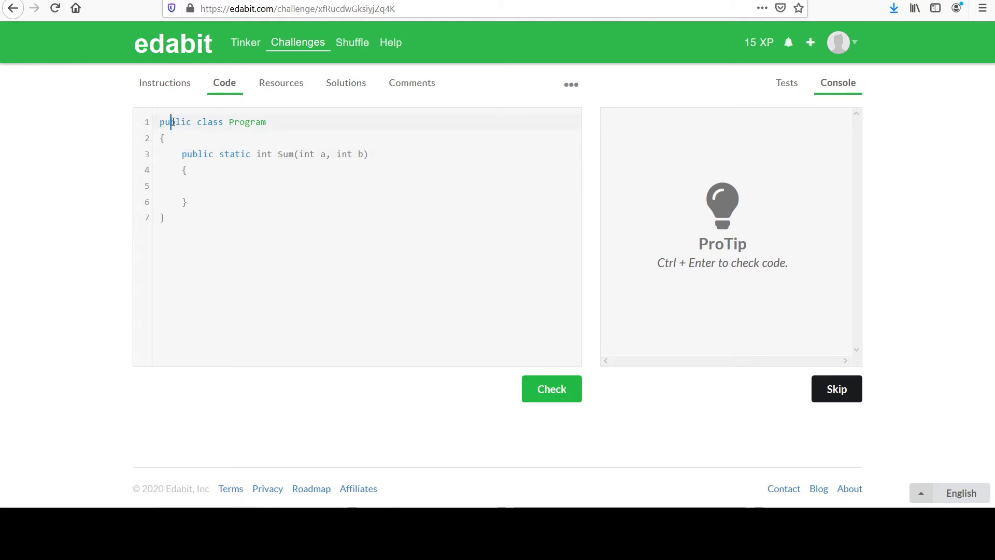
{"action": "double_click", "coordinate": [197, 155]}
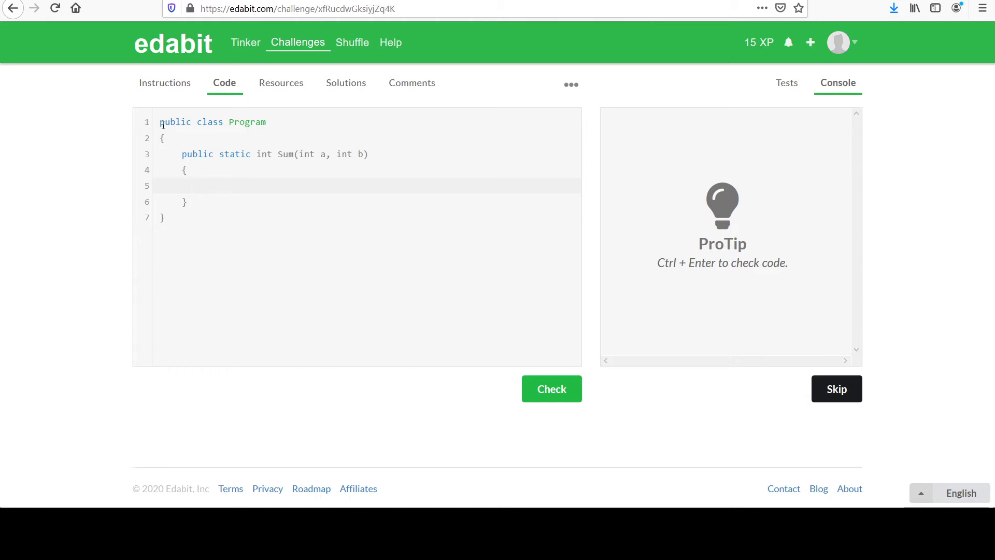
{"action": "mouse_move", "coordinate": [214, 156]}
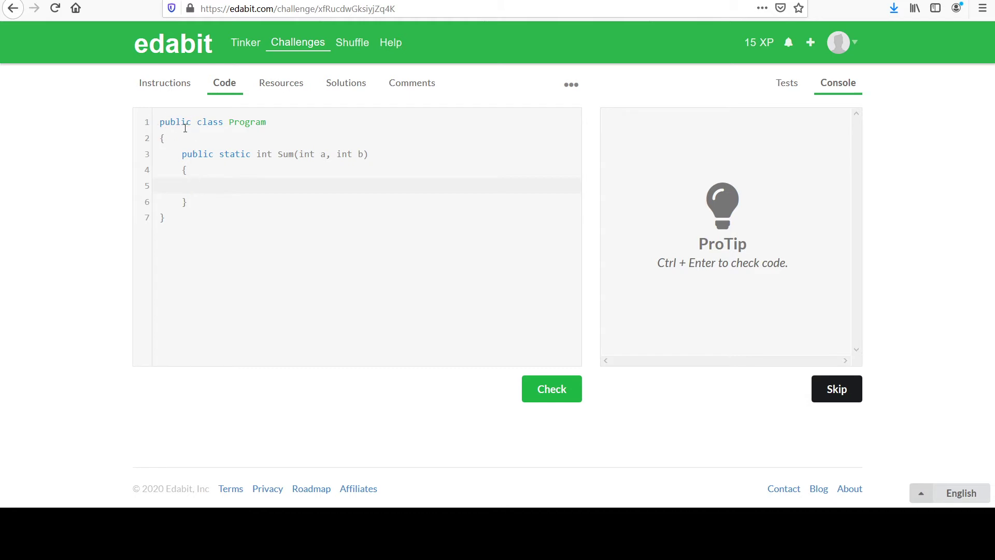
{"action": "mouse_move", "coordinate": [368, 269]}
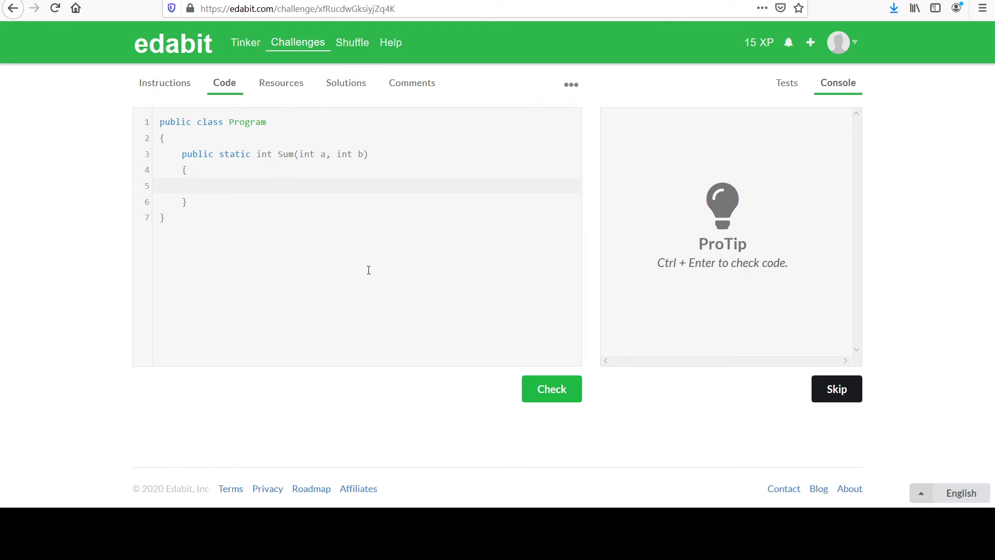
{"action": "left_click", "coordinate": [194, 186]}
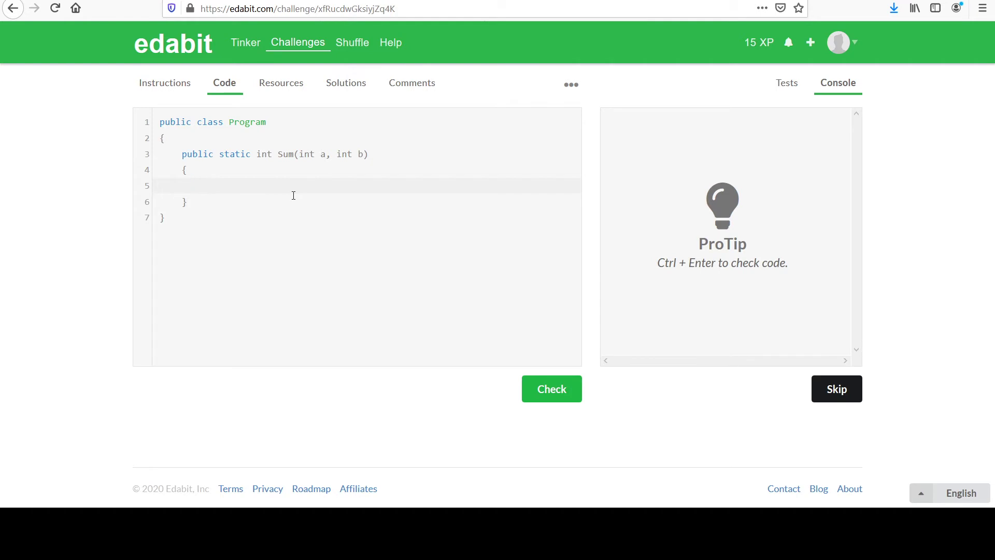
{"action": "mouse_move", "coordinate": [224, 211]}
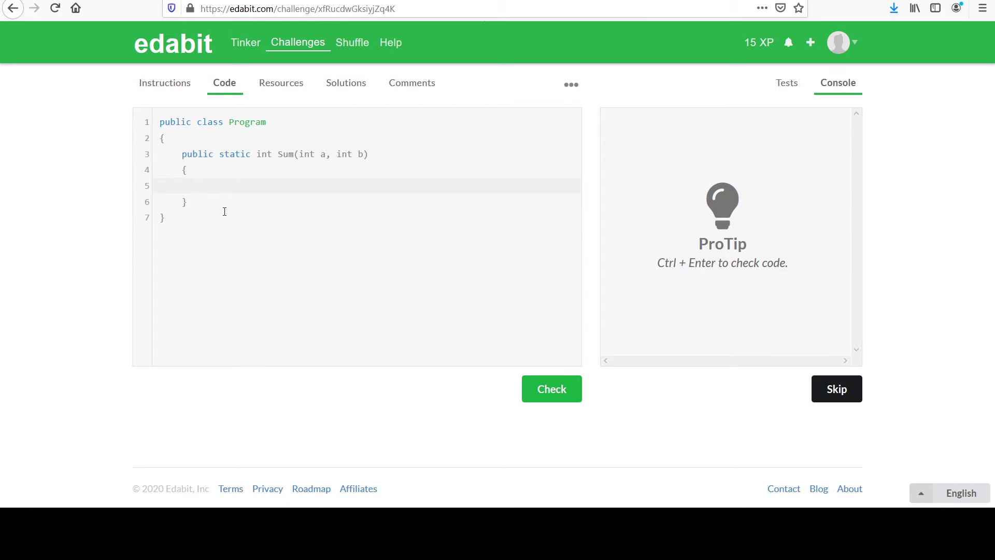
{"action": "left_click", "coordinate": [194, 186]}
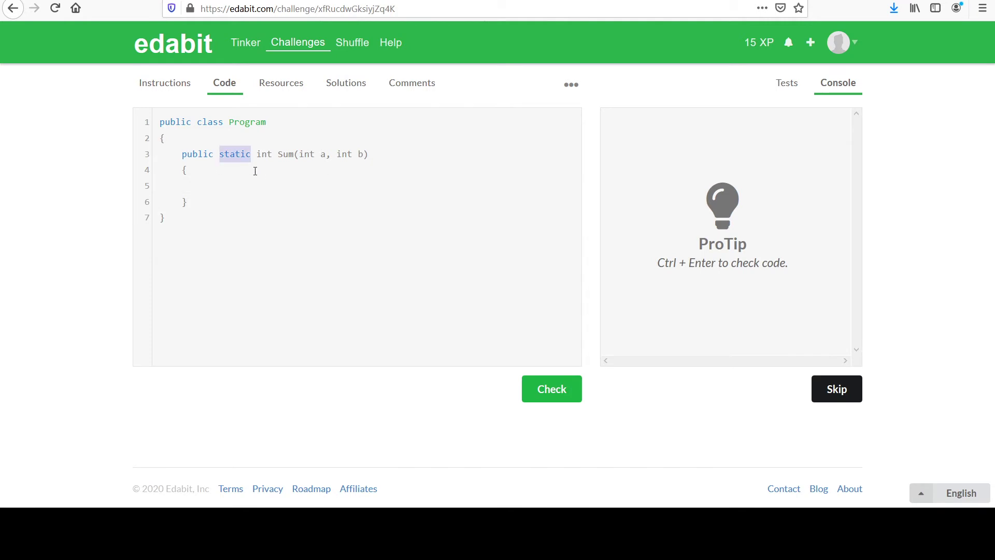
{"action": "mouse_move", "coordinate": [247, 160]}
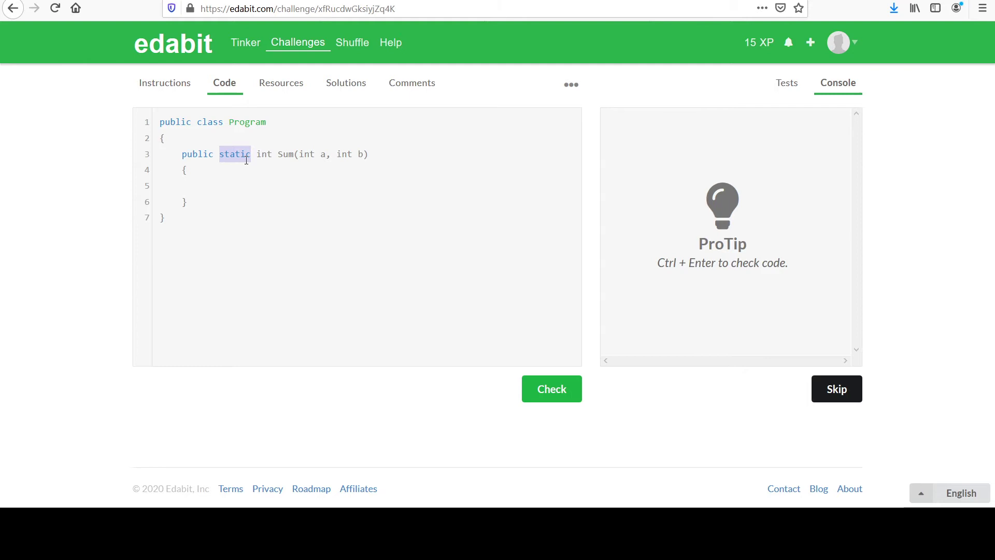
{"action": "mouse_move", "coordinate": [201, 137]}
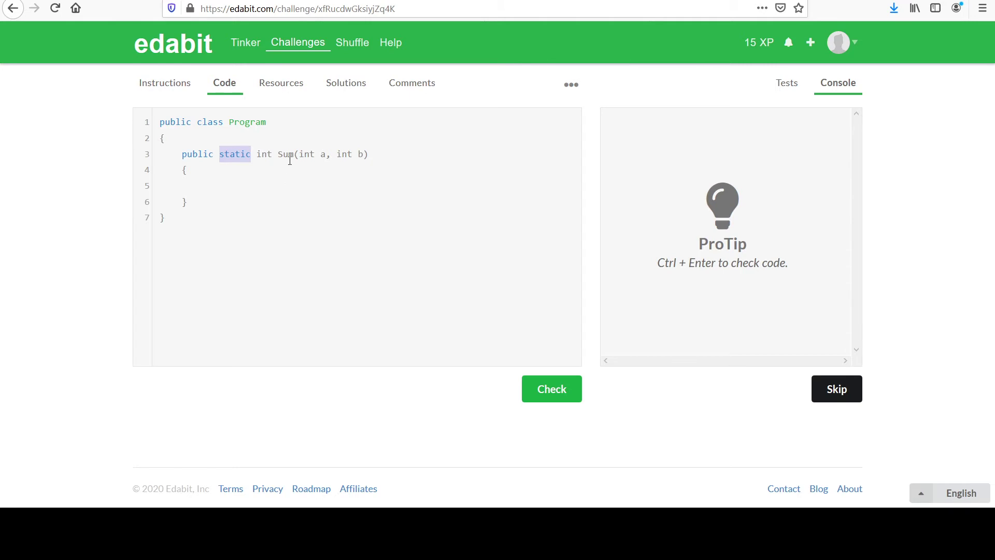
{"action": "left_click", "coordinate": [221, 186]}
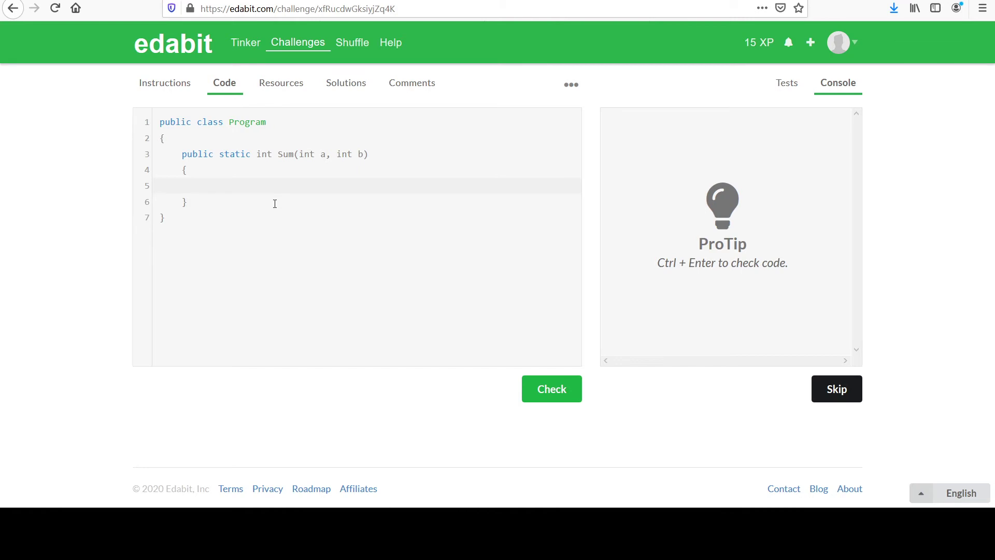
{"action": "mouse_move", "coordinate": [286, 159]}
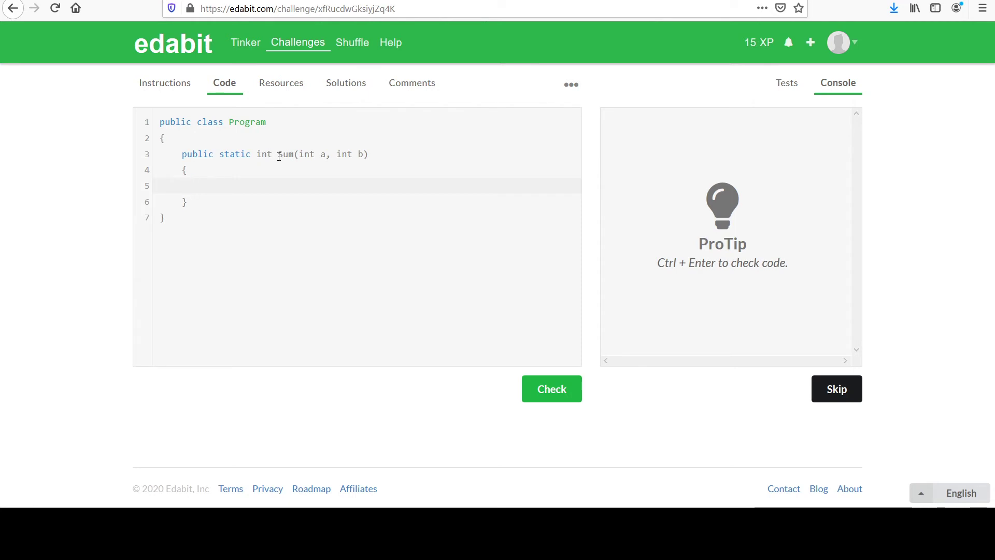
{"action": "double_click", "coordinate": [264, 154]}
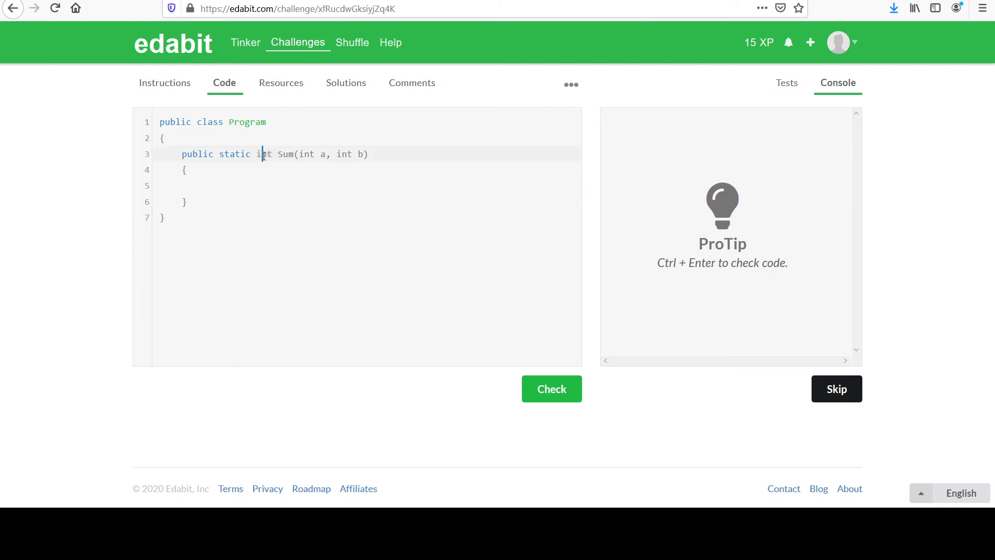
{"action": "double_click", "coordinate": [262, 154]}
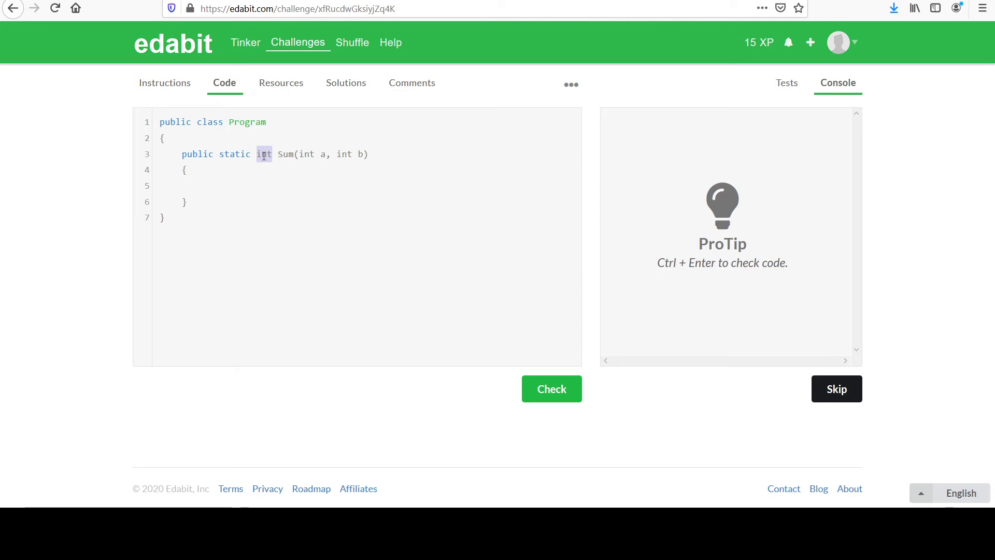
{"action": "left_click", "coordinate": [300, 186]}
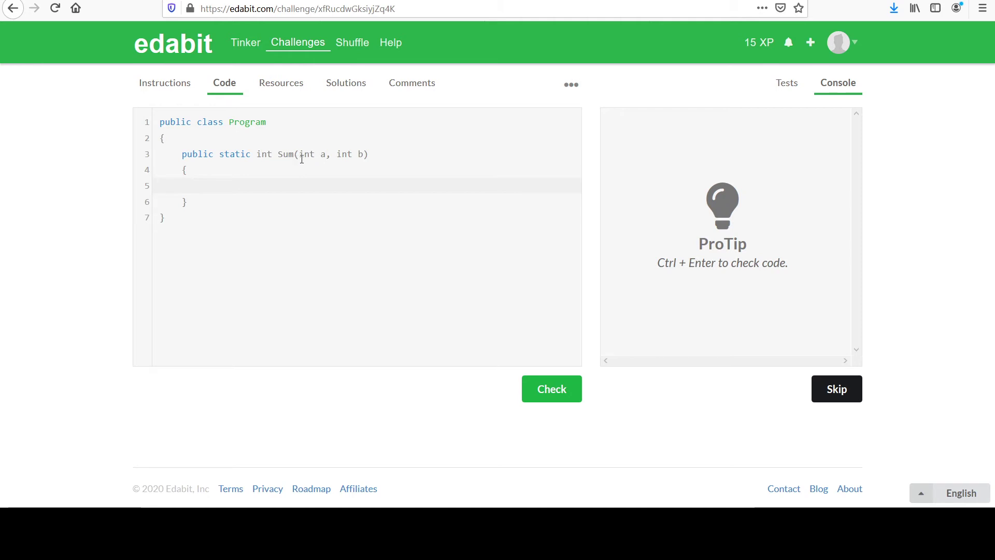
{"action": "type", "text": "ret"}
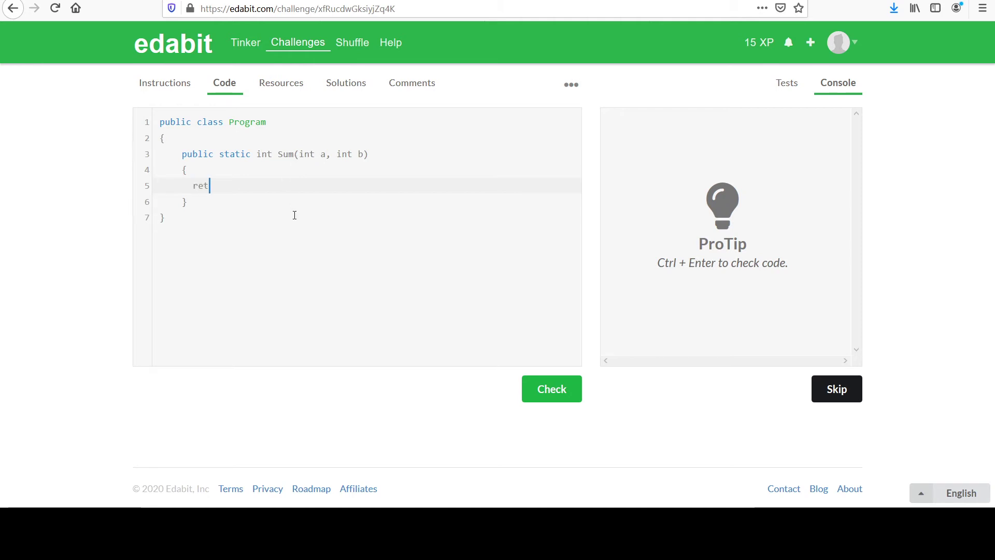
{"action": "type", "text": "u"}
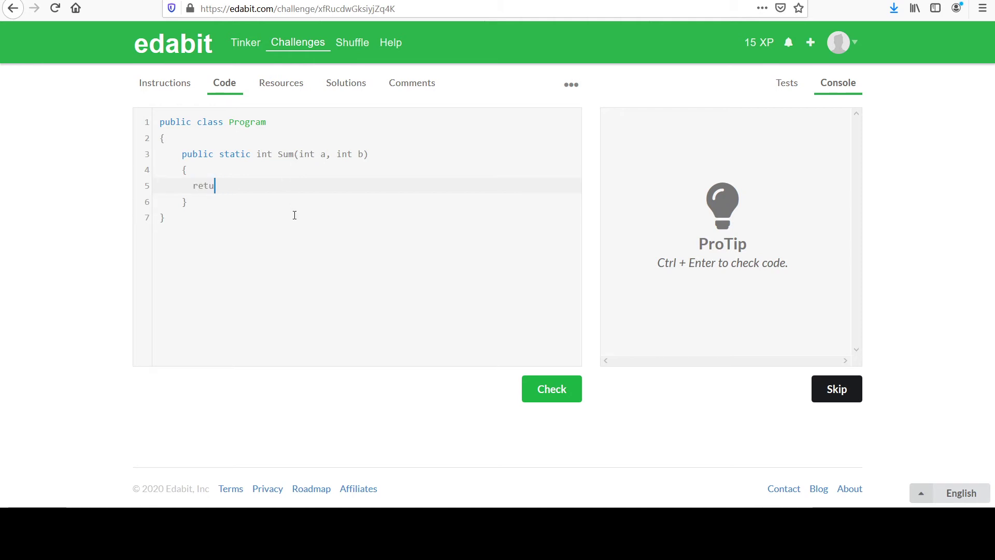
{"action": "type", "text": "rn"}
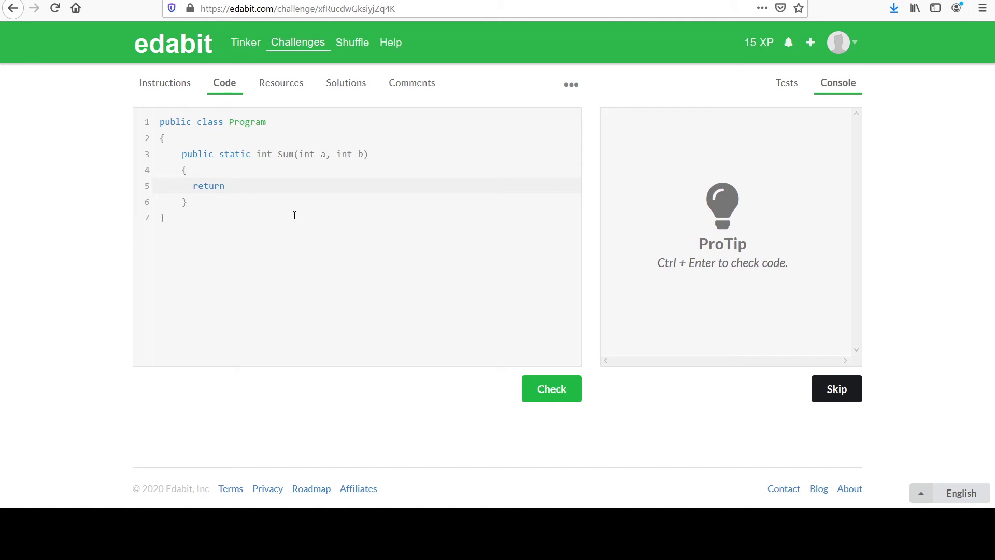
{"action": "type", "text": "5;"}
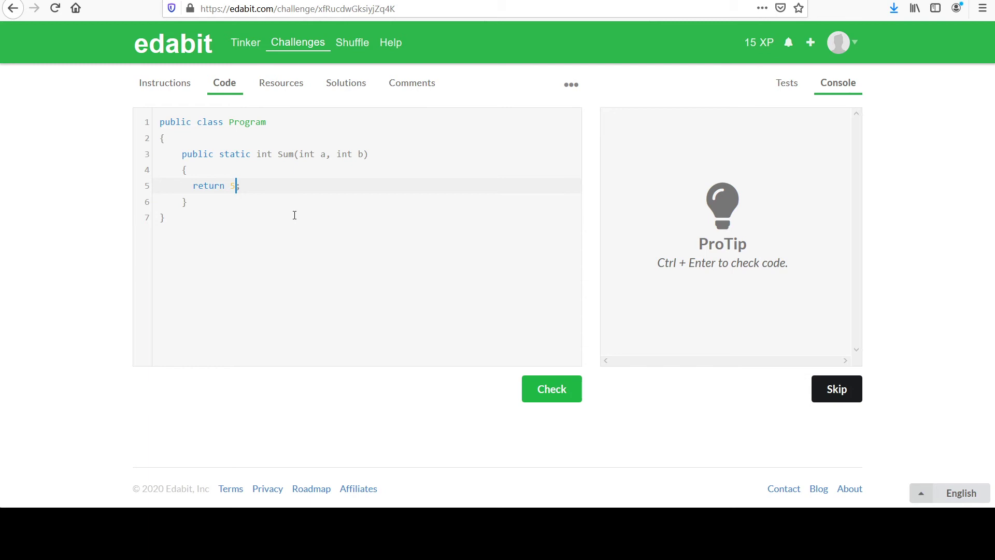
{"action": "key", "text": "Backspace"}
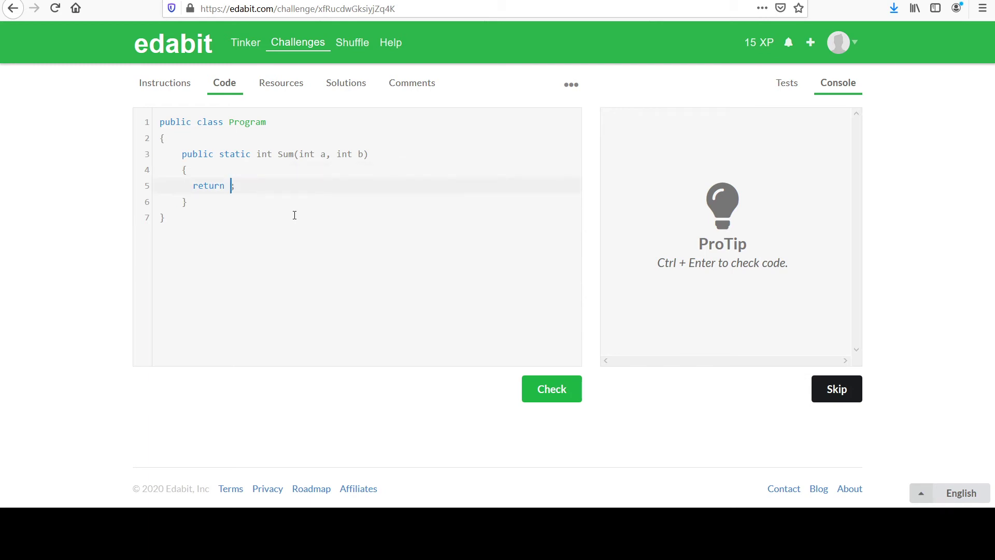
{"action": "double_click", "coordinate": [208, 185]}
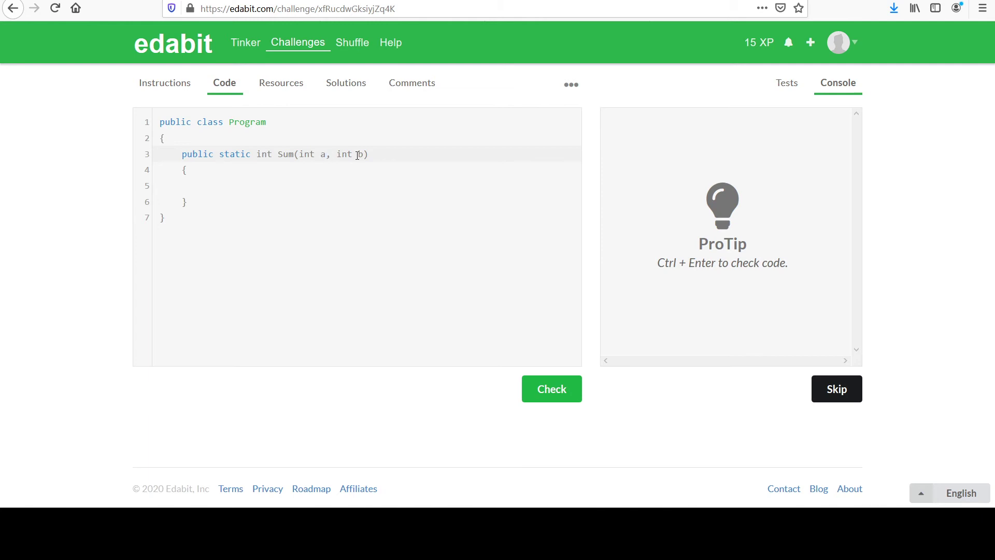
{"action": "type", "text": "num1"}
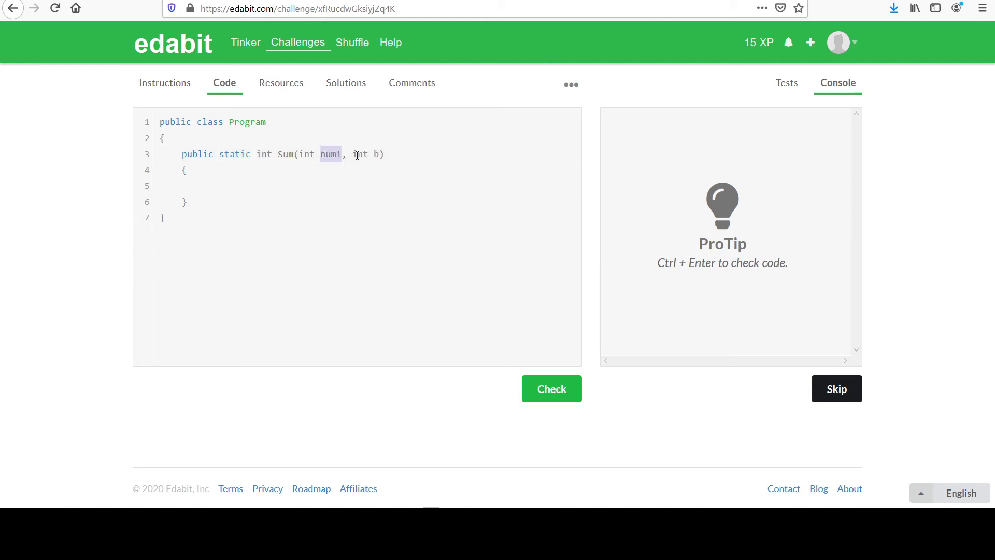
{"action": "type", "text": "operand"}
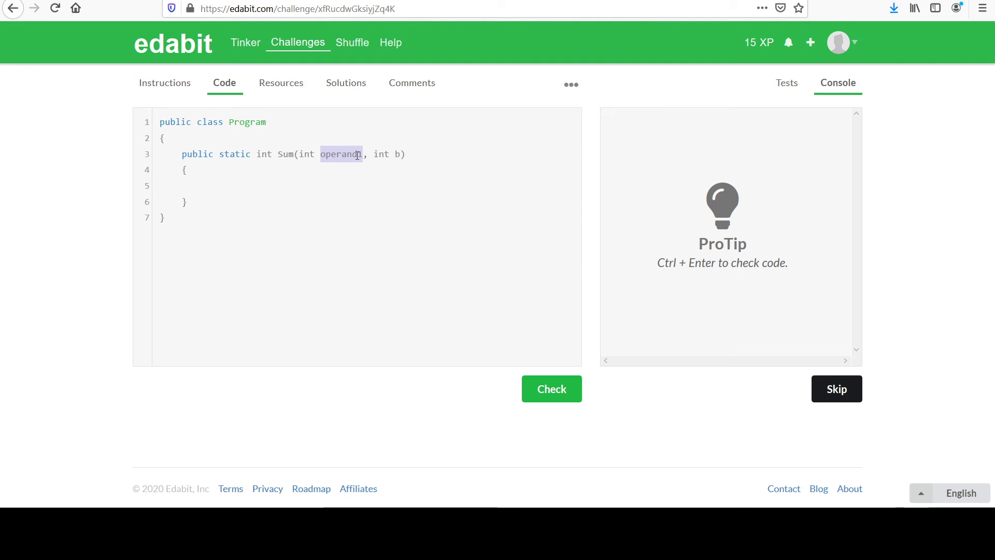
{"action": "left_click", "coordinate": [358, 155]}
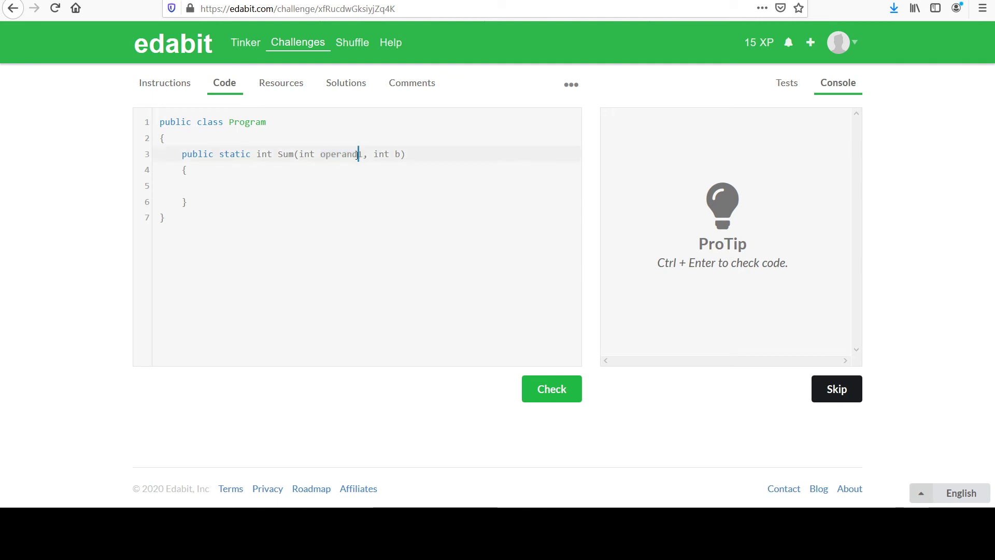
{"action": "type", "text": "a"}
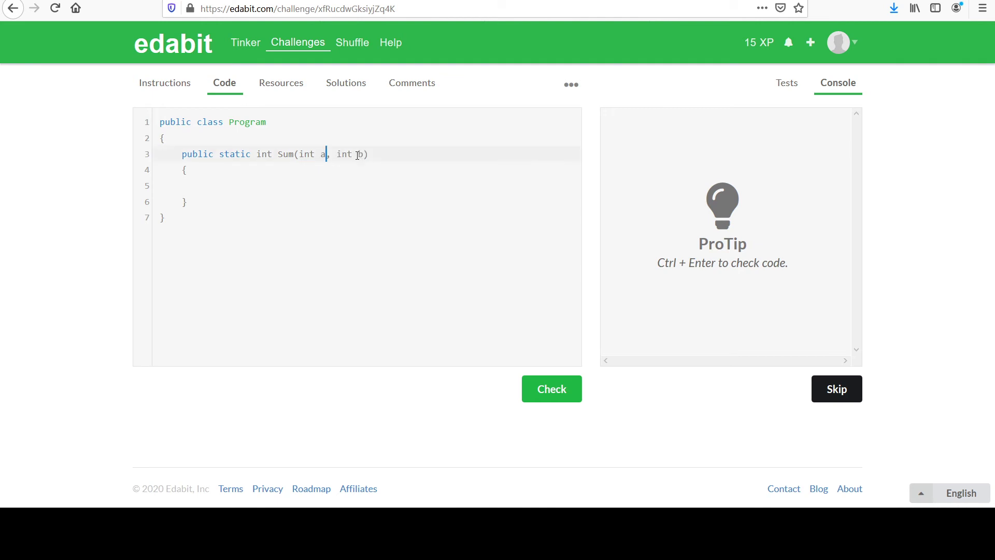
{"action": "left_click", "coordinate": [193, 185]}
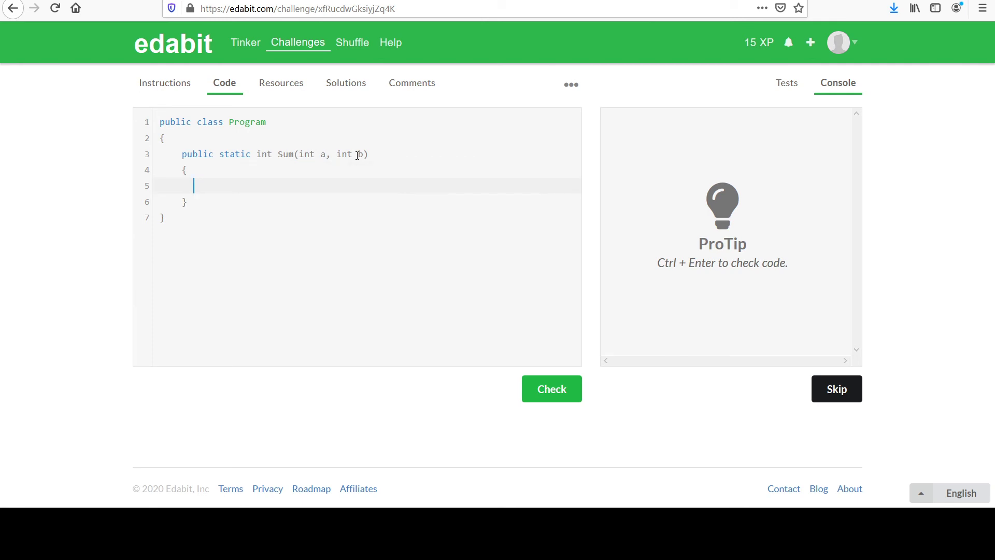
- Write 'return a + b;' as the body of the Sum method
{"action": "type", "text": "return"}
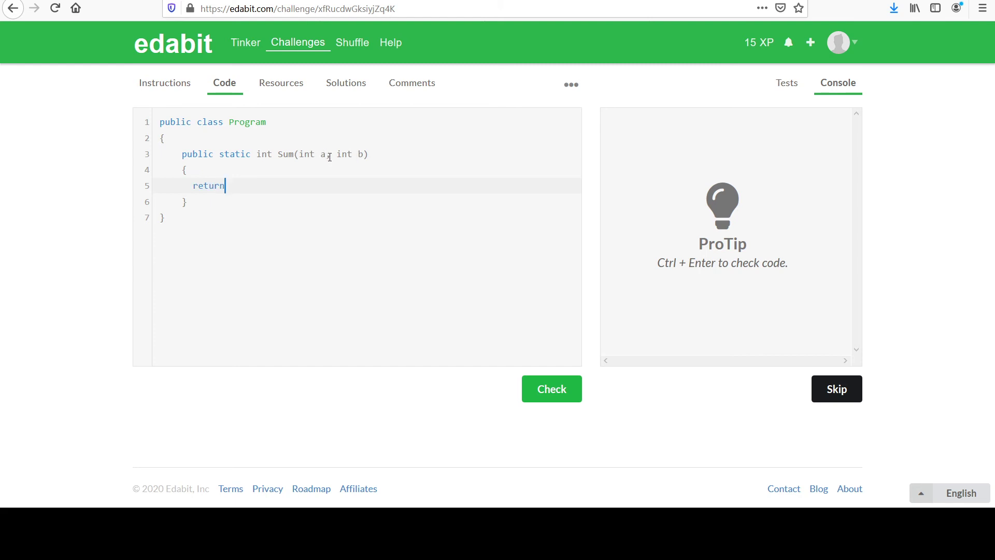
{"action": "mouse_move", "coordinate": [346, 158]}
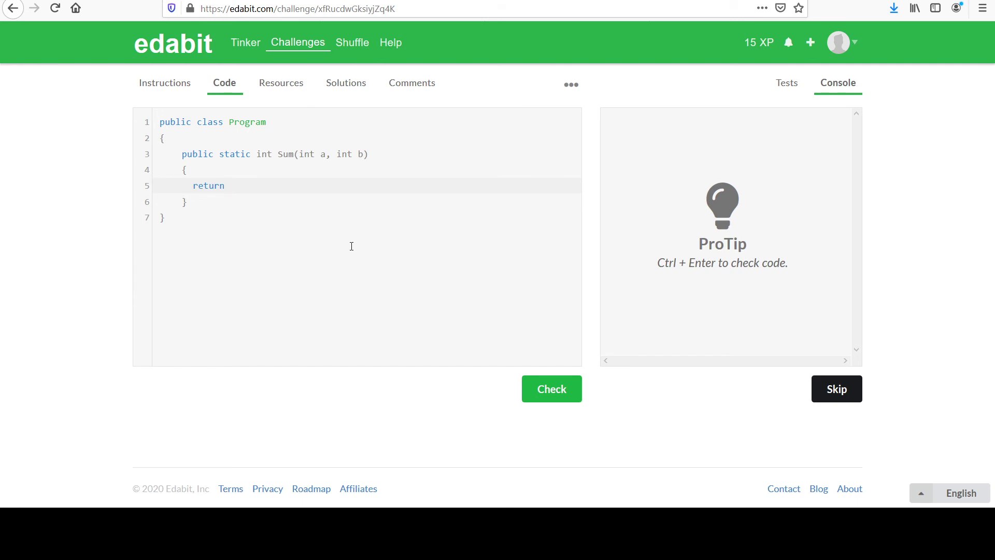
{"action": "type", "text": "a + b;"}
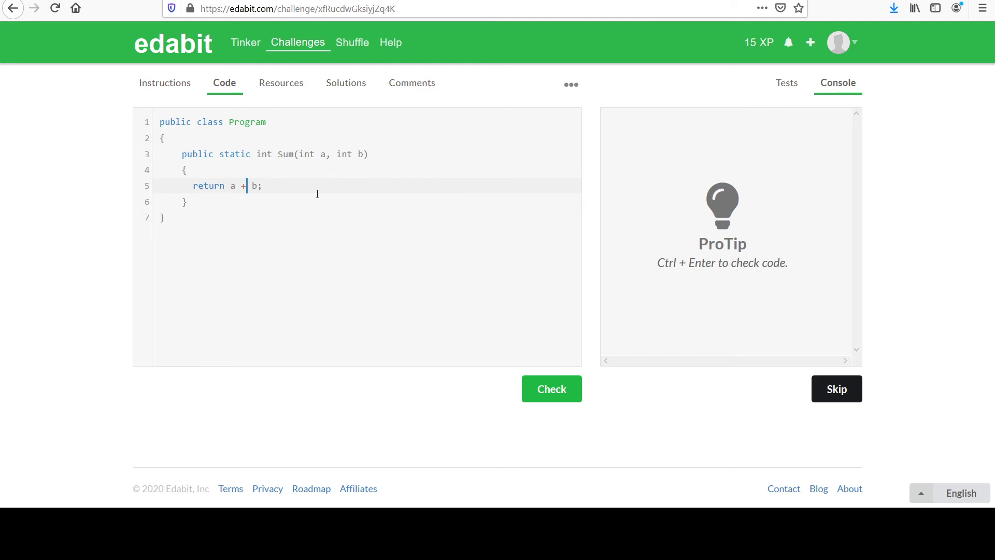
{"action": "mouse_move", "coordinate": [295, 159]}
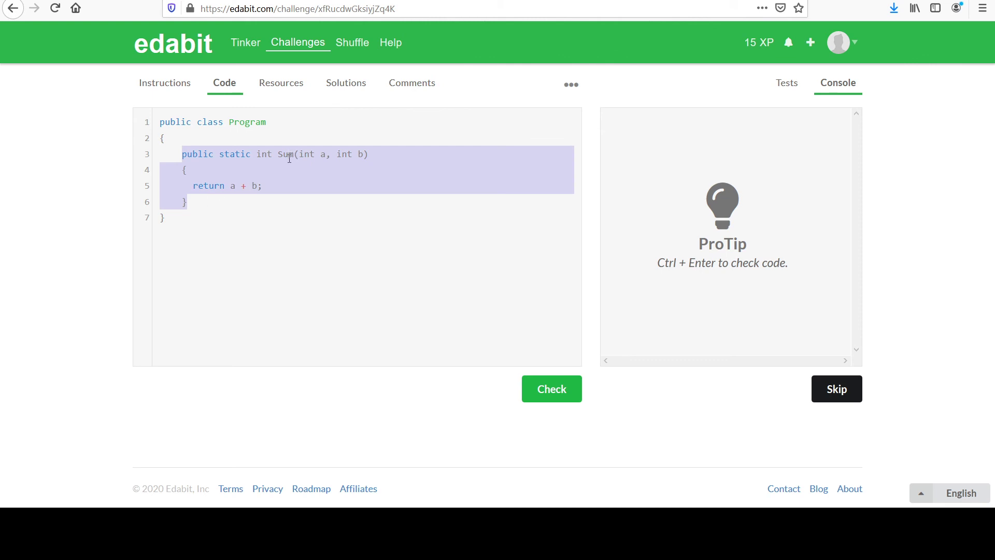
{"action": "mouse_move", "coordinate": [208, 319]}
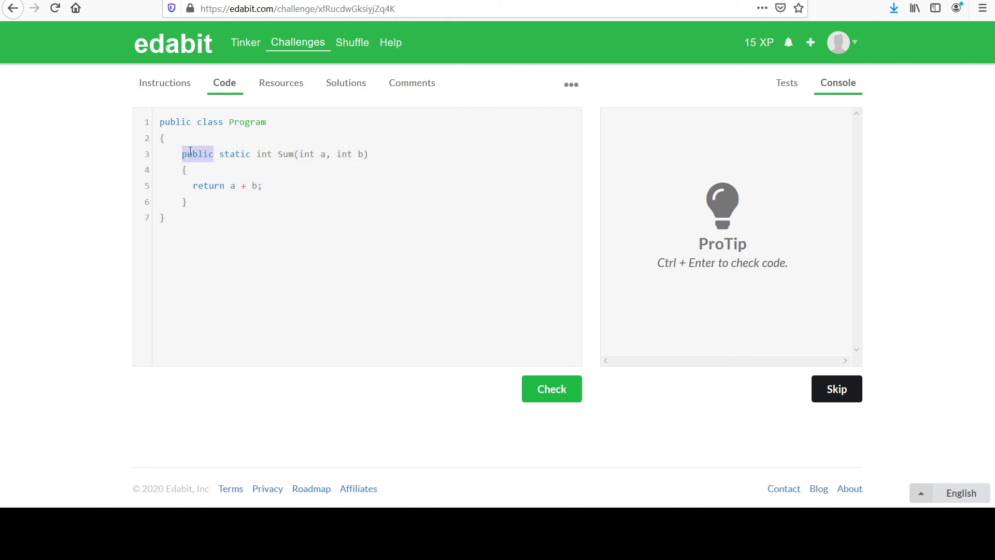
{"action": "mouse_move", "coordinate": [248, 181]}
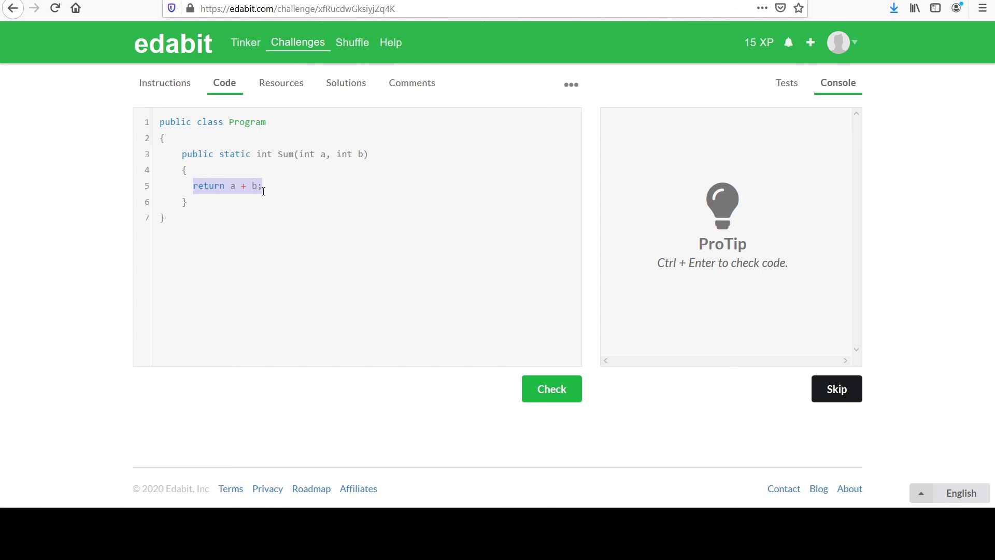
{"action": "left_click", "coordinate": [307, 194]}
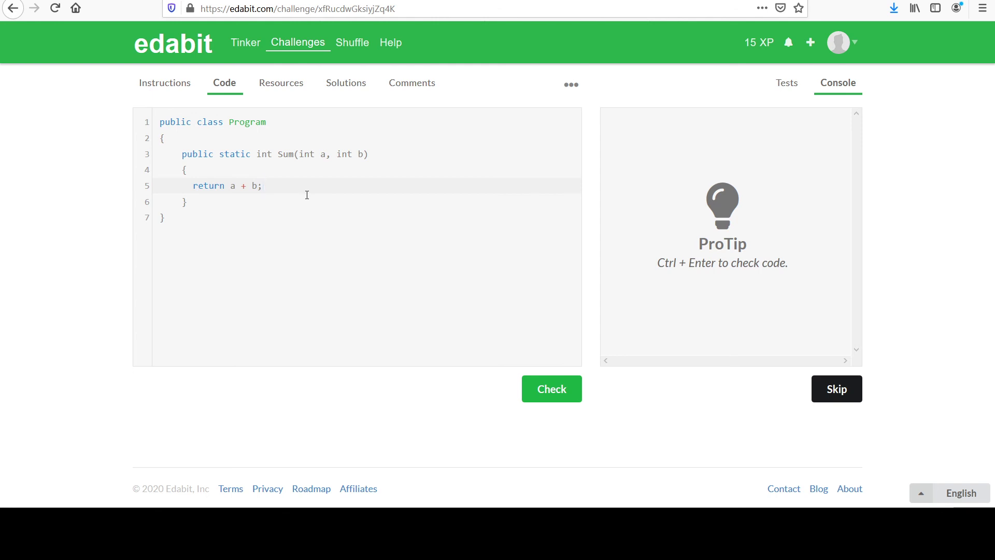
{"action": "left_click", "coordinate": [262, 186]}
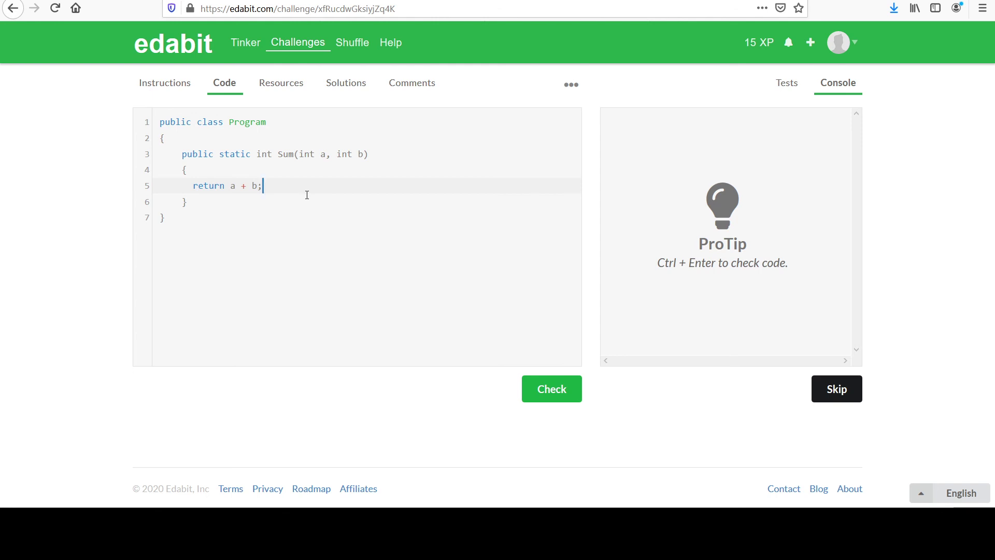
{"action": "mouse_move", "coordinate": [425, 233]}
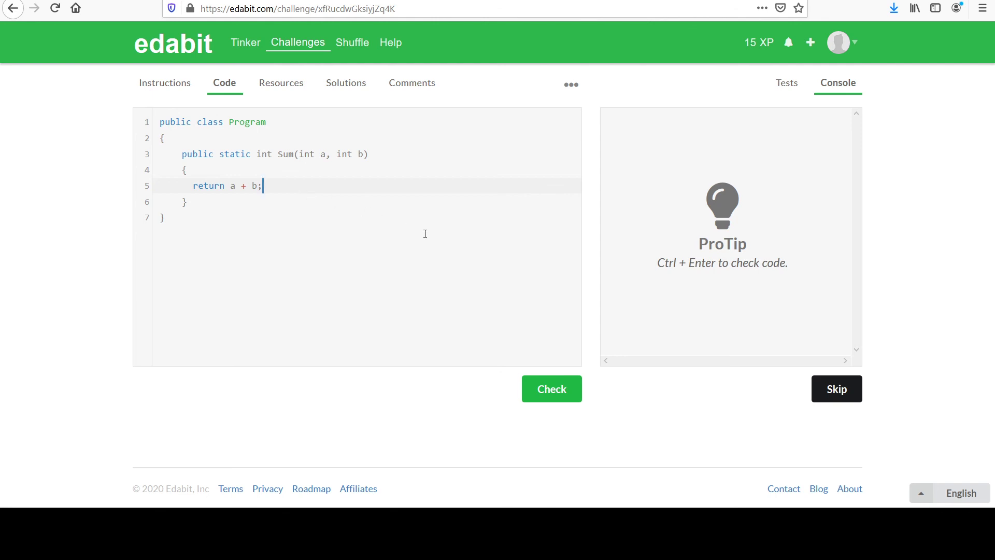
{"action": "mouse_move", "coordinate": [549, 391]}
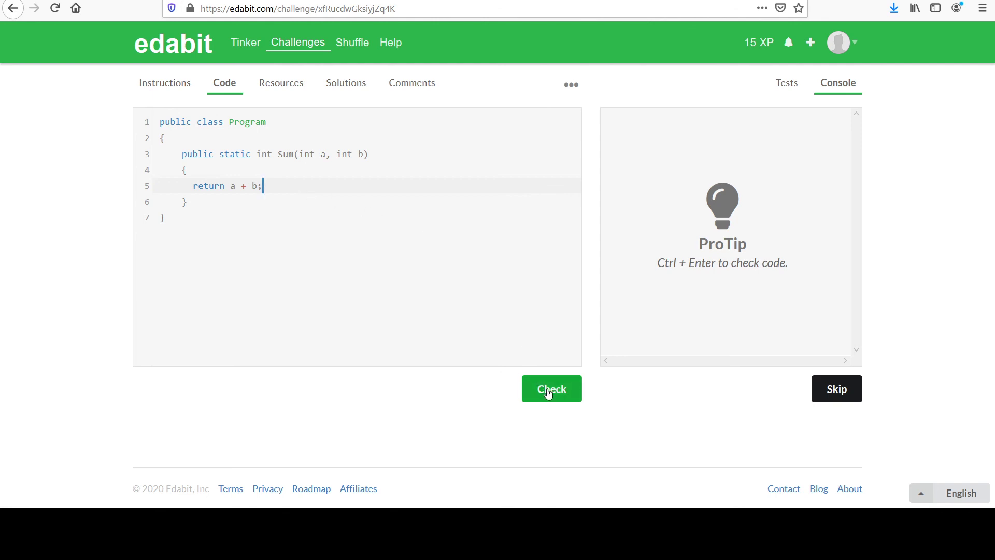
- Run Check so all three fixed tests pass and SUBMIT FINAL appears in the console
{"action": "left_click", "coordinate": [550, 389]}
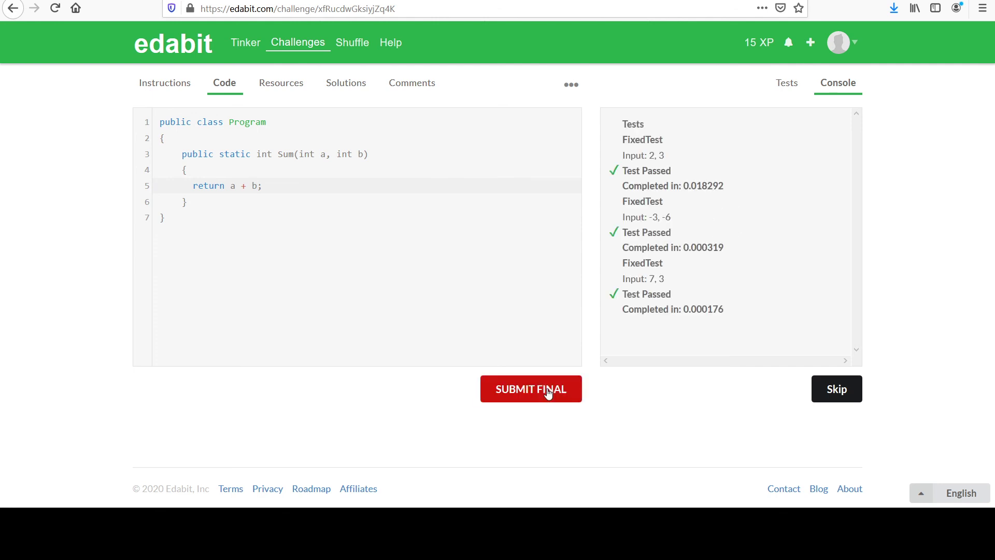
{"action": "mouse_move", "coordinate": [729, 178]}
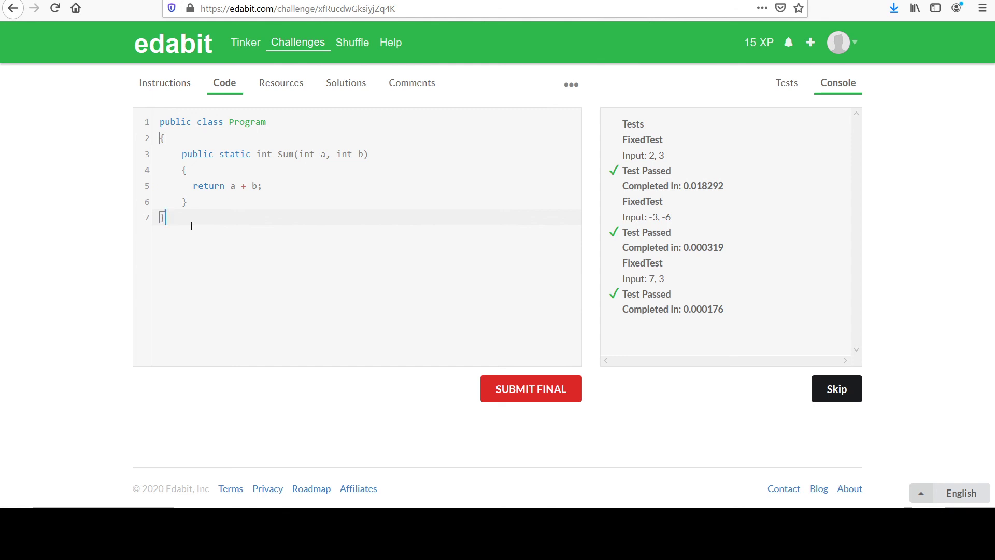
{"action": "left_click", "coordinate": [262, 185]}
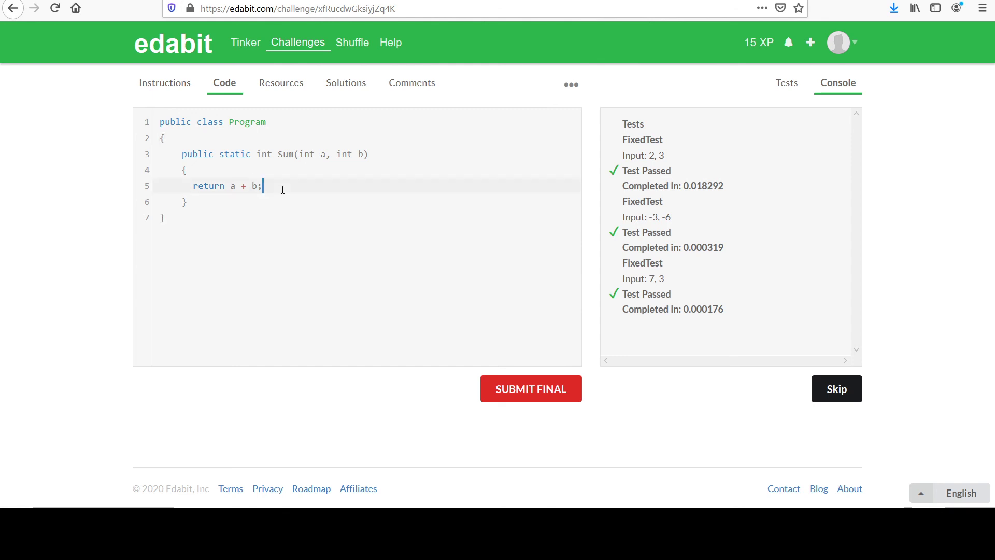